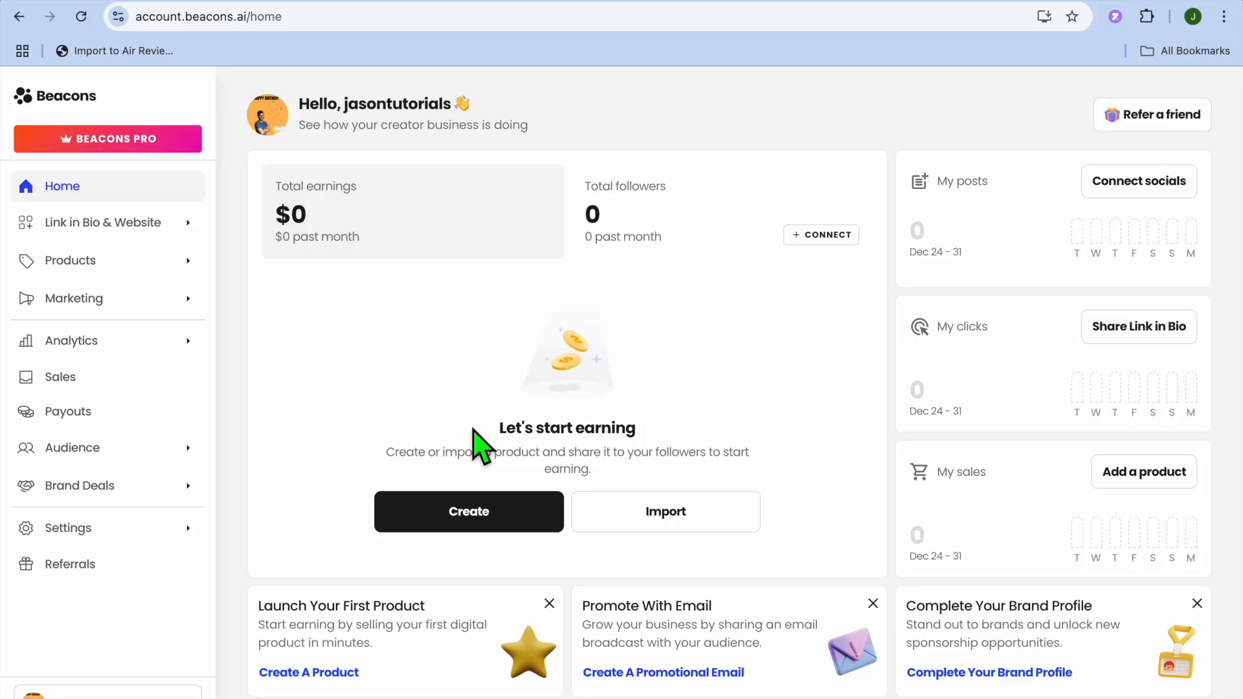
pyautogui.moveTo(256, 513)
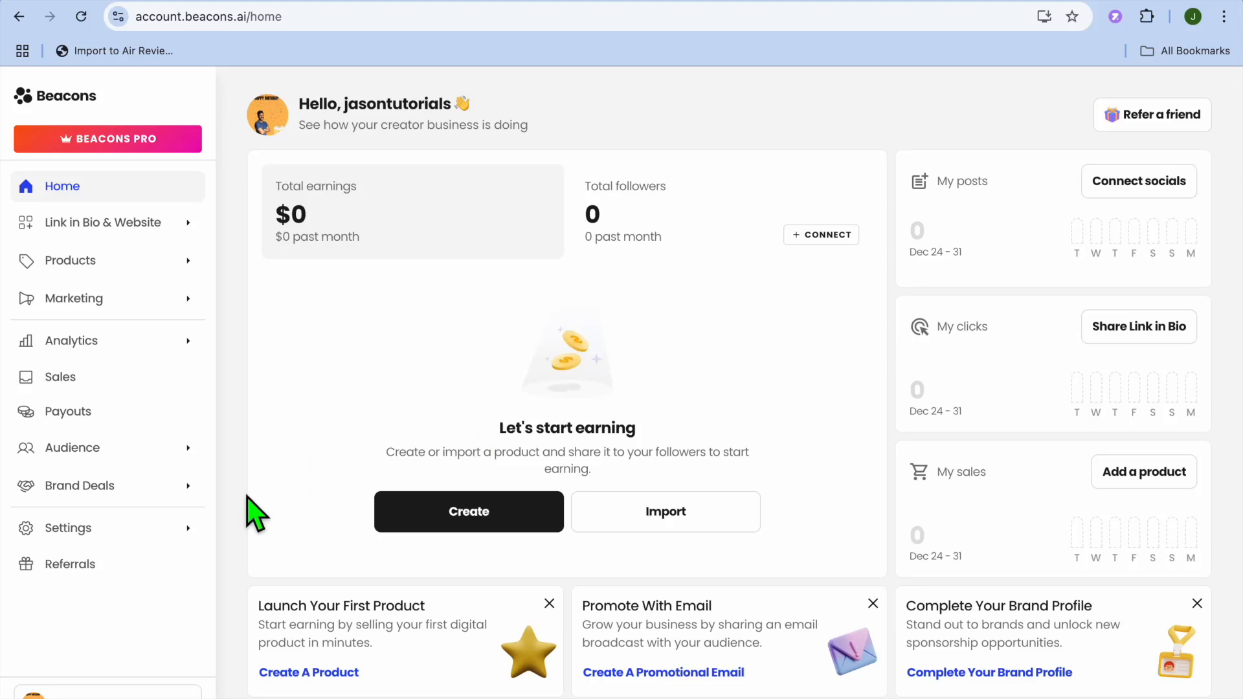
pyautogui.moveTo(71, 528)
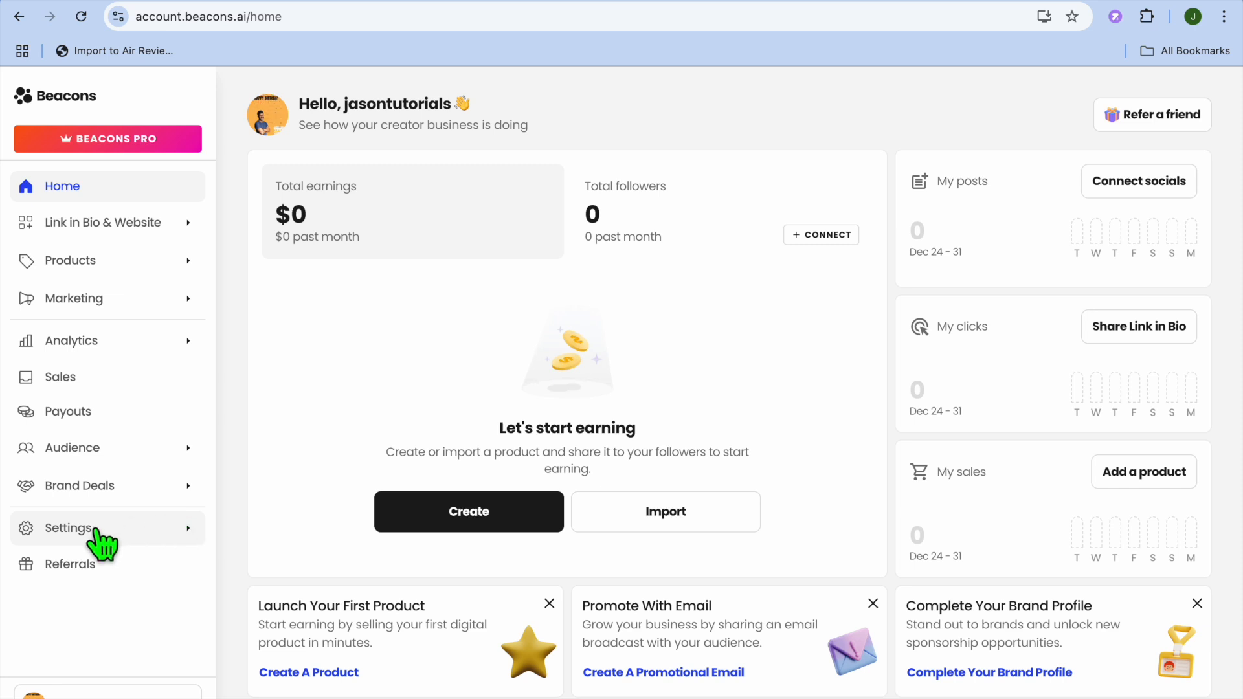
# Open Account Settings from the sidebar and switch to the Socials tab.
pyautogui.click(70, 528)
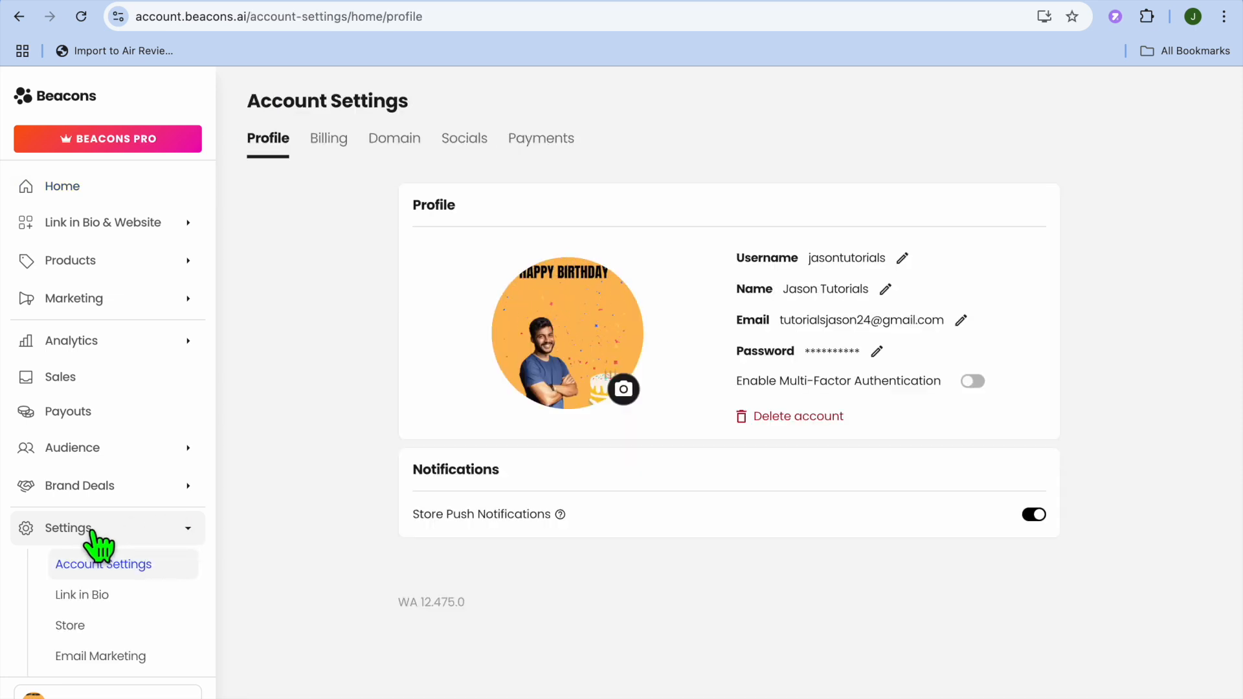
pyautogui.moveTo(486, 151)
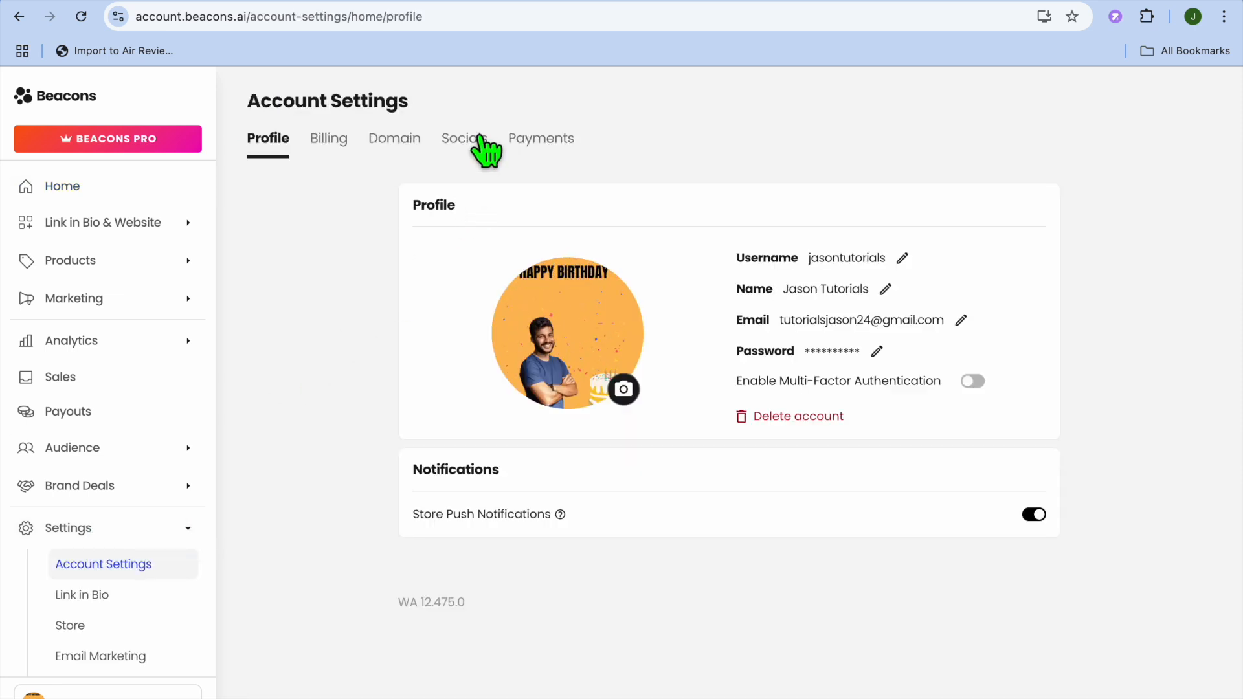
pyautogui.click(463, 138)
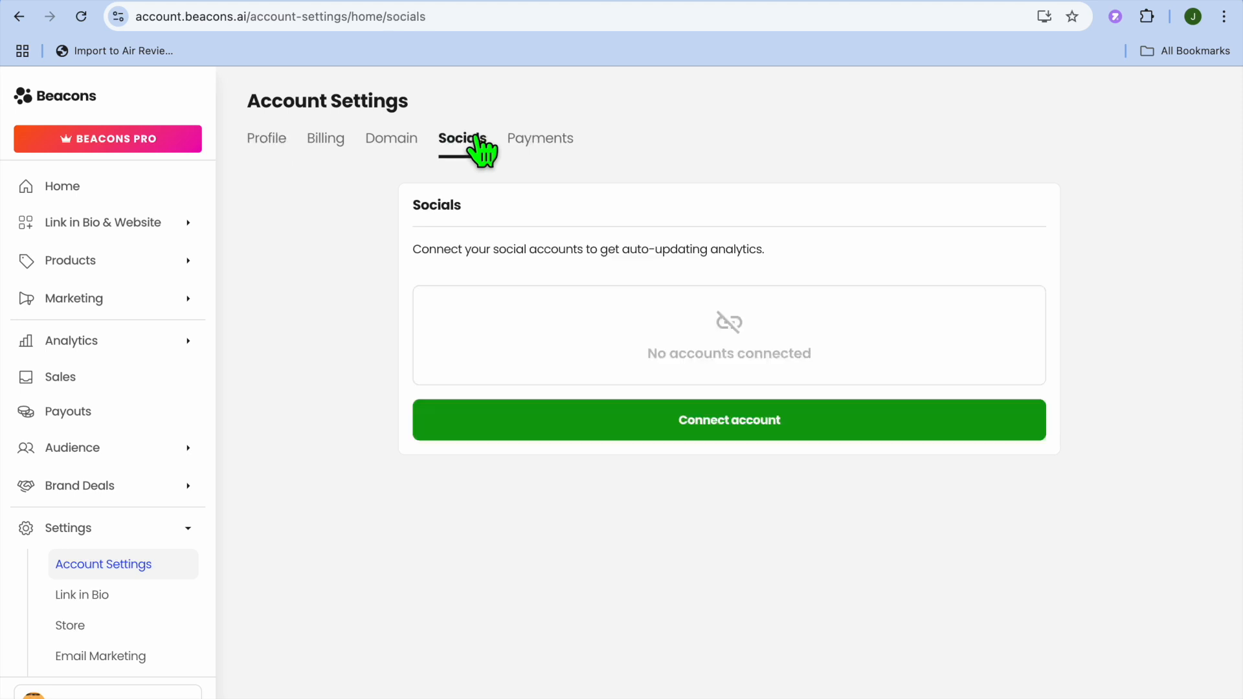
pyautogui.moveTo(656, 421)
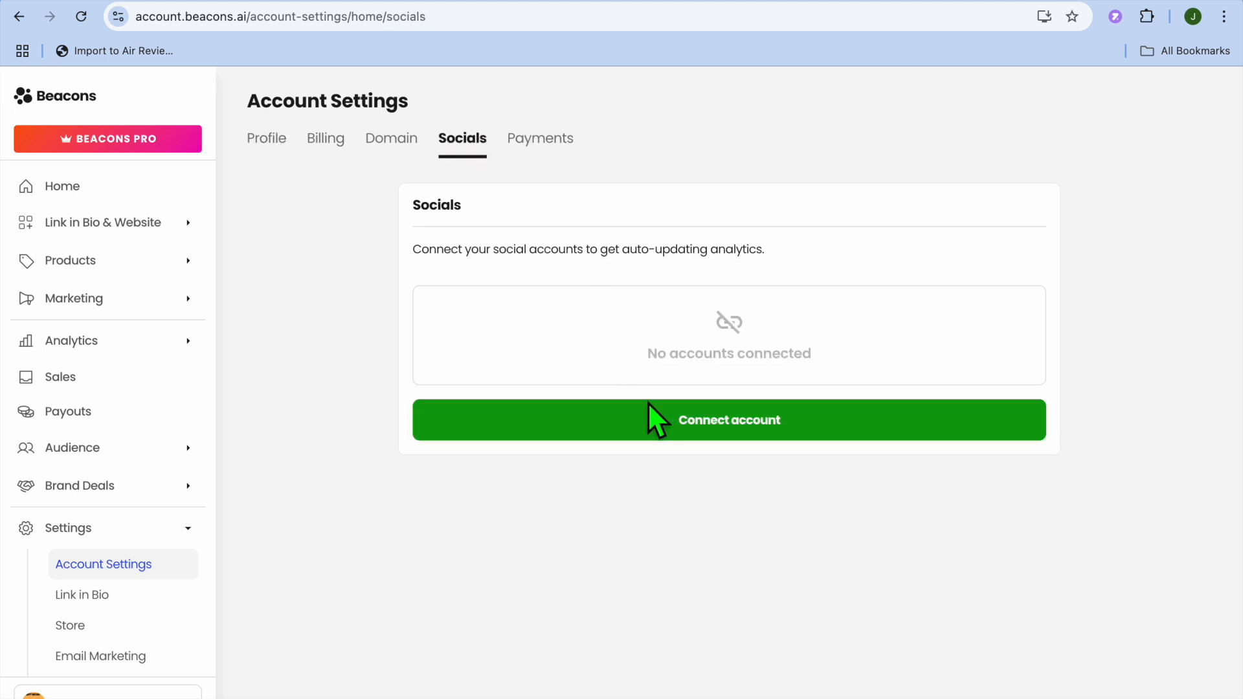
# Start connecting a social account and try Instagram as the platform.
pyautogui.click(727, 420)
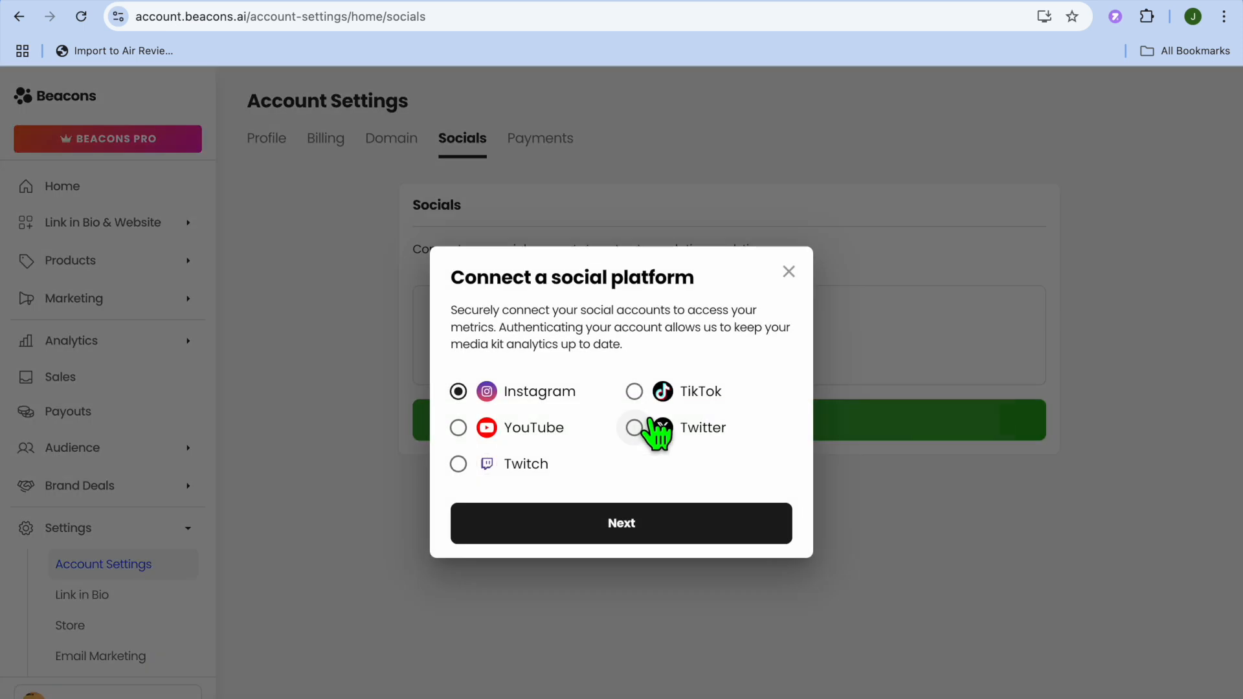
pyautogui.moveTo(582, 428)
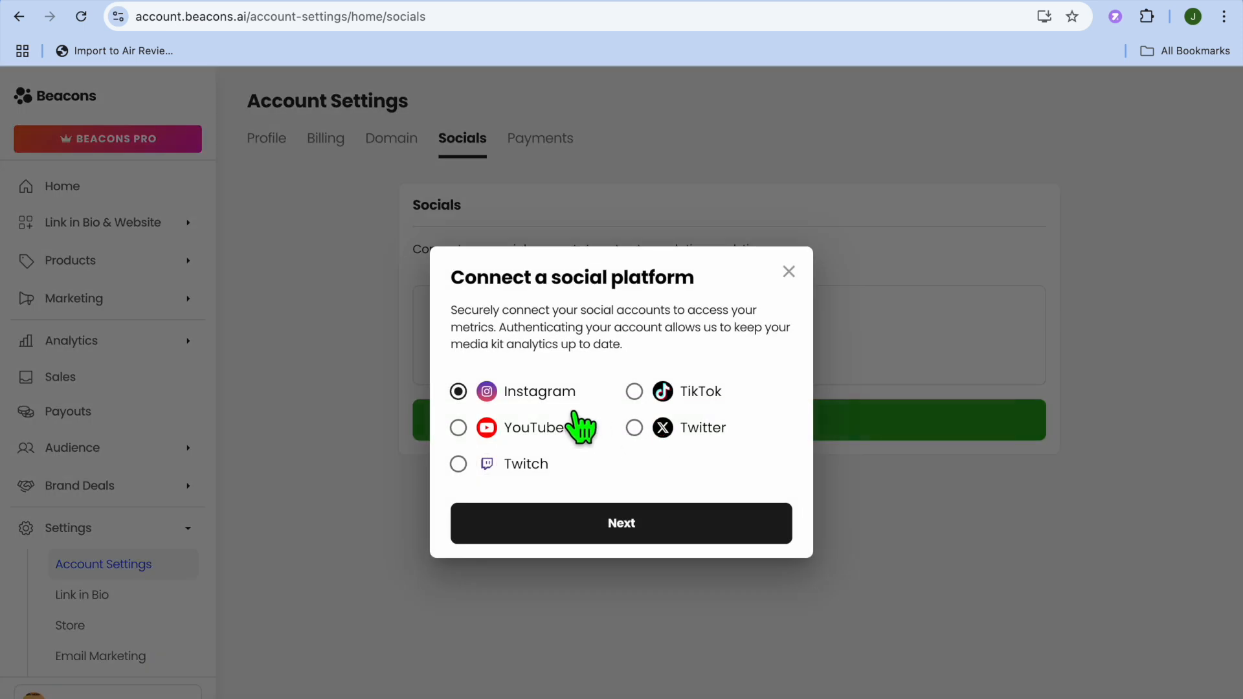
pyautogui.moveTo(529, 397)
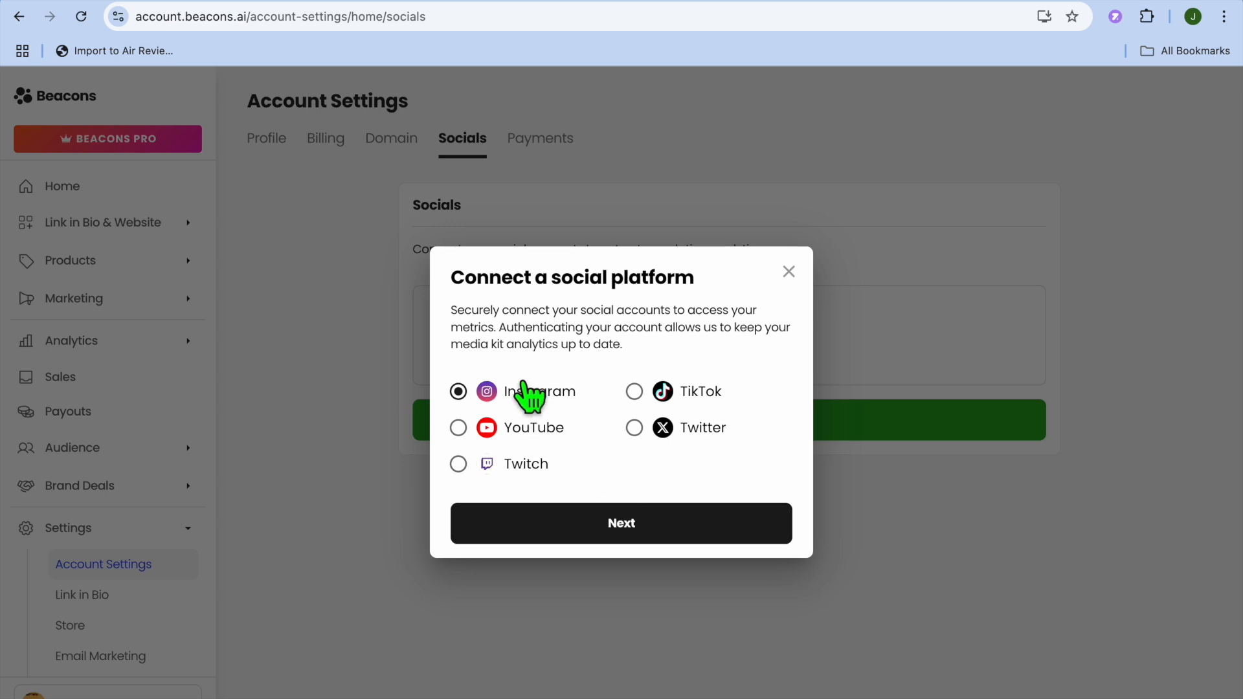
pyautogui.click(621, 522)
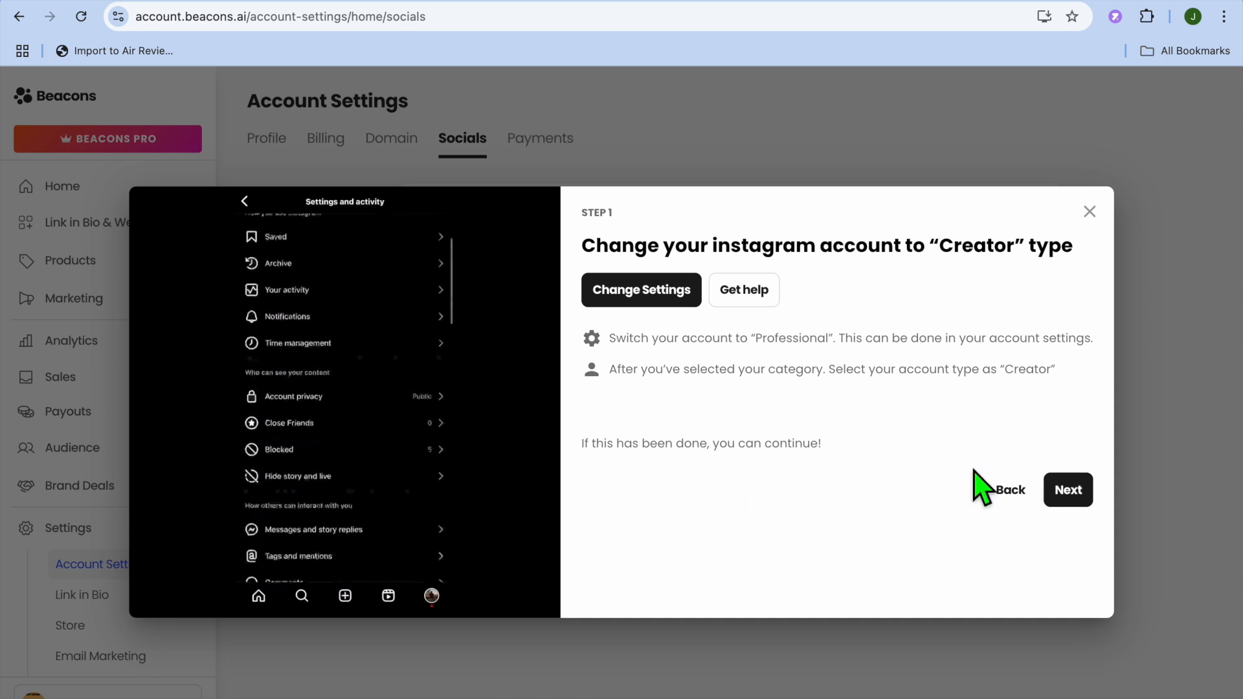
pyautogui.click(1066, 490)
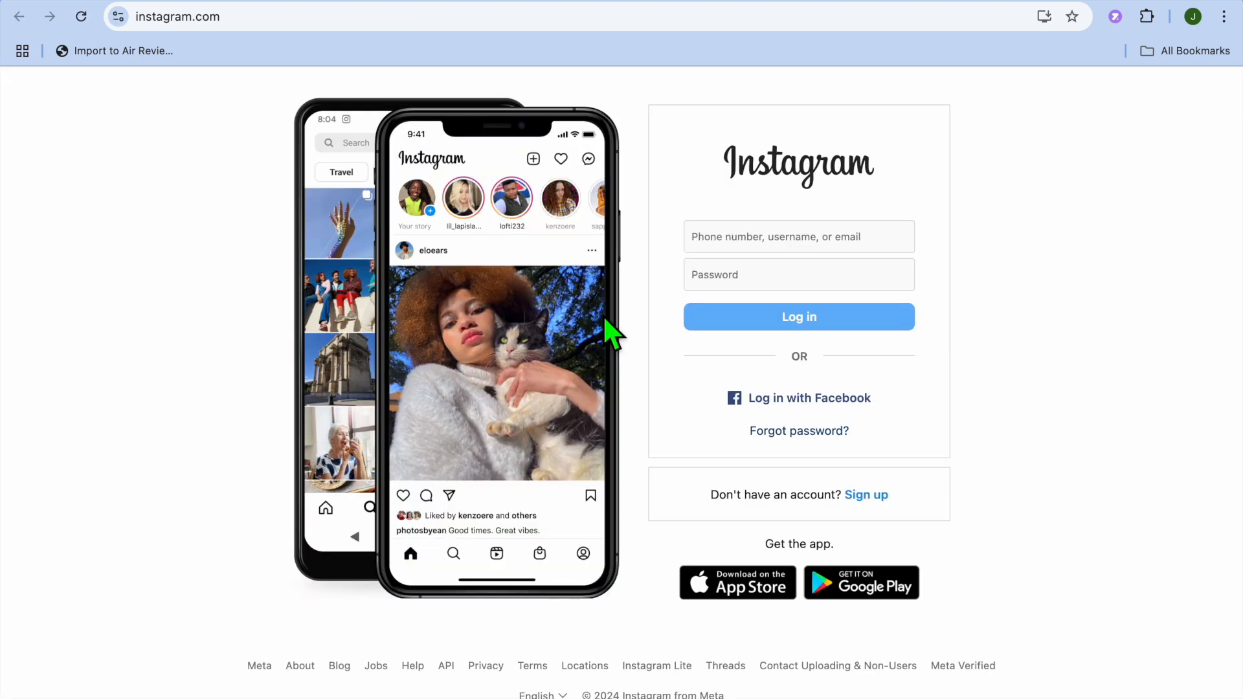
pyautogui.moveTo(652, 114)
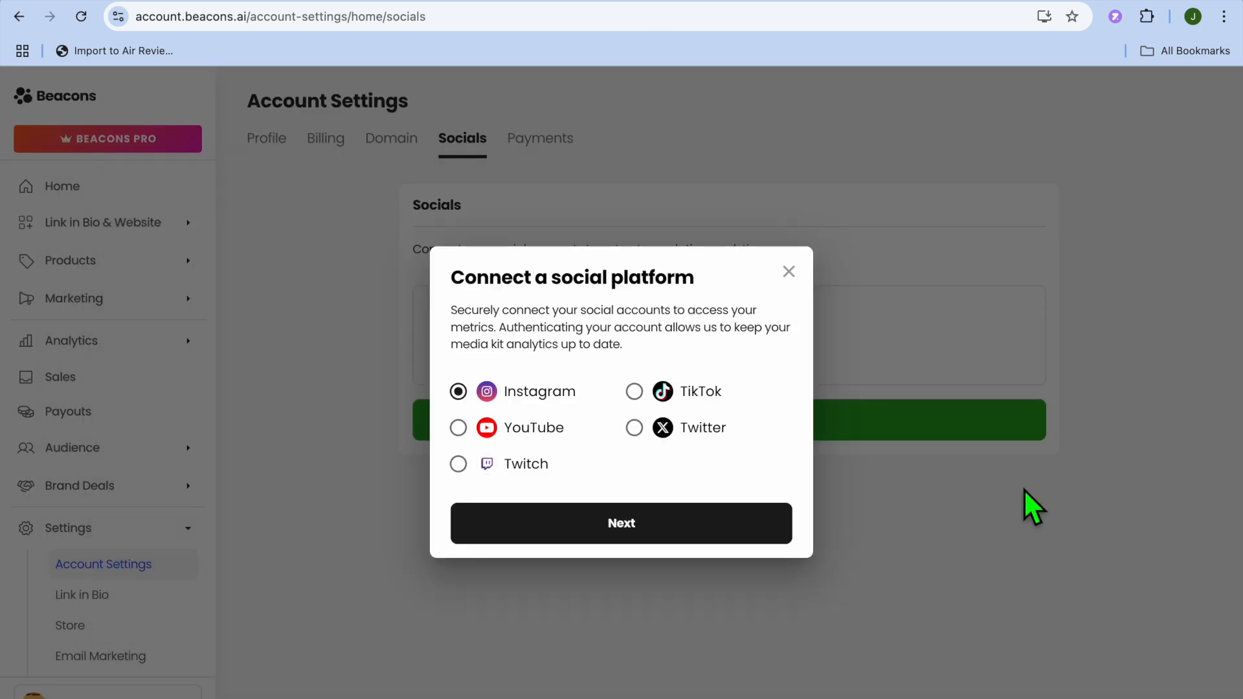
pyautogui.moveTo(458, 427)
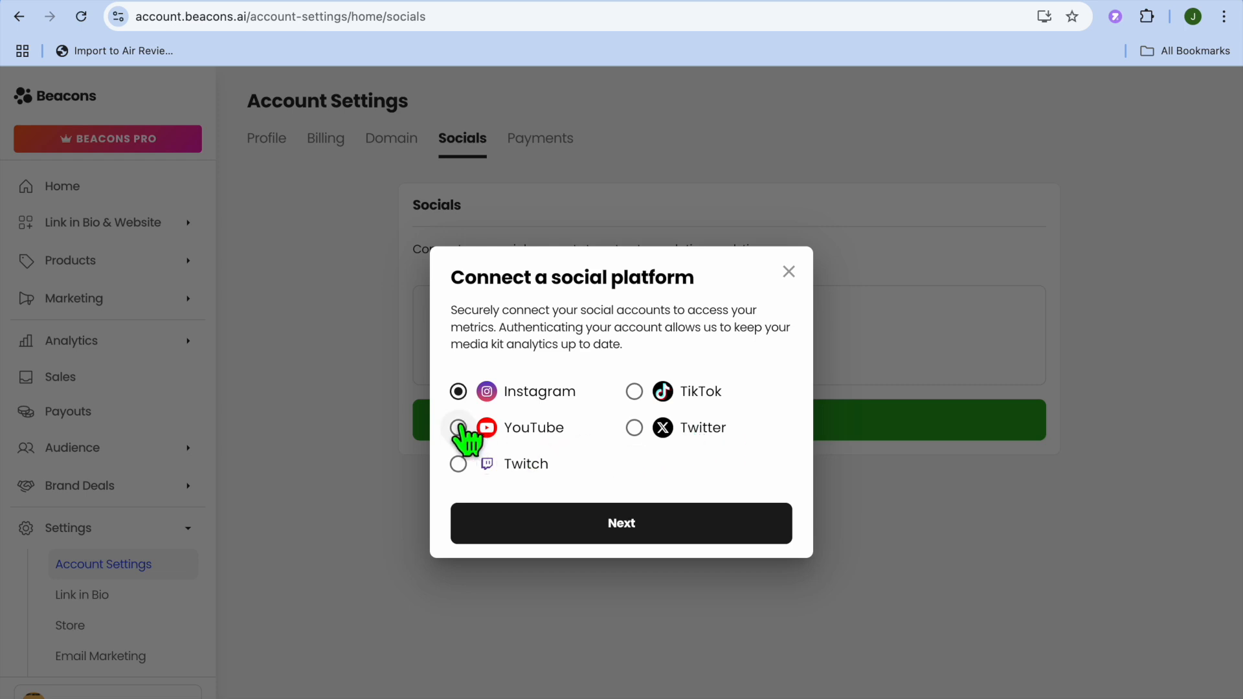
# Connect YouTube, signing in with Google and granting all requested permissions.
pyautogui.click(458, 427)
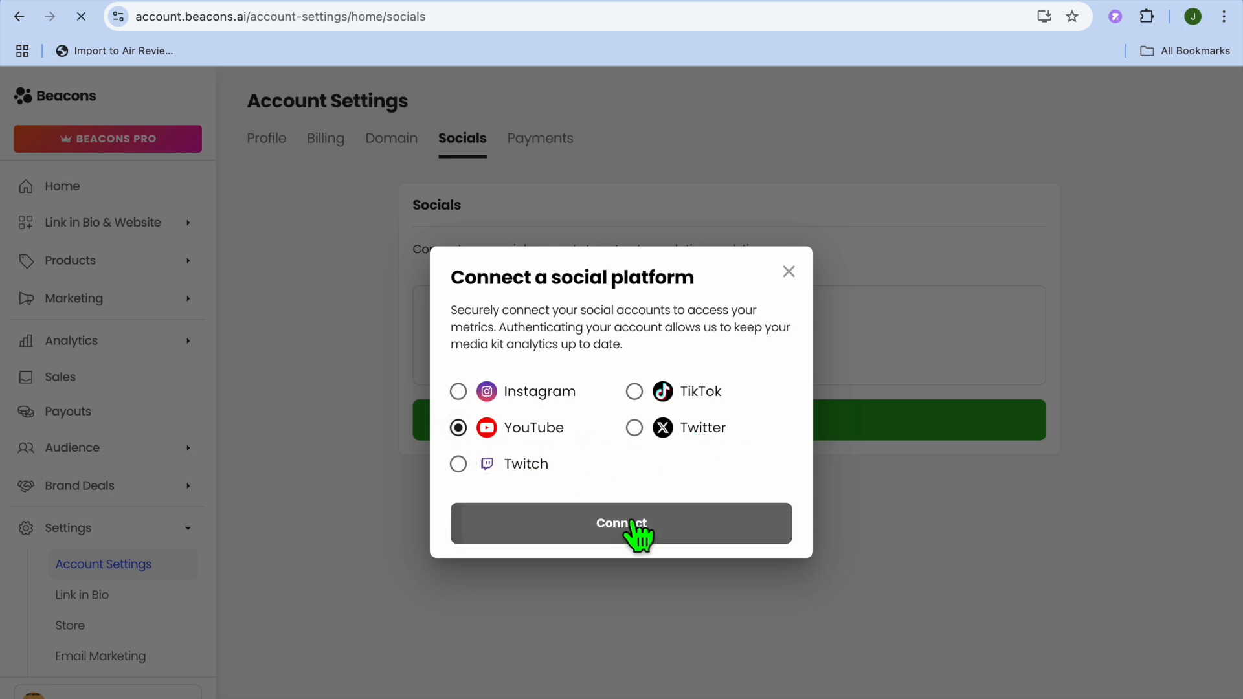
pyautogui.click(621, 523)
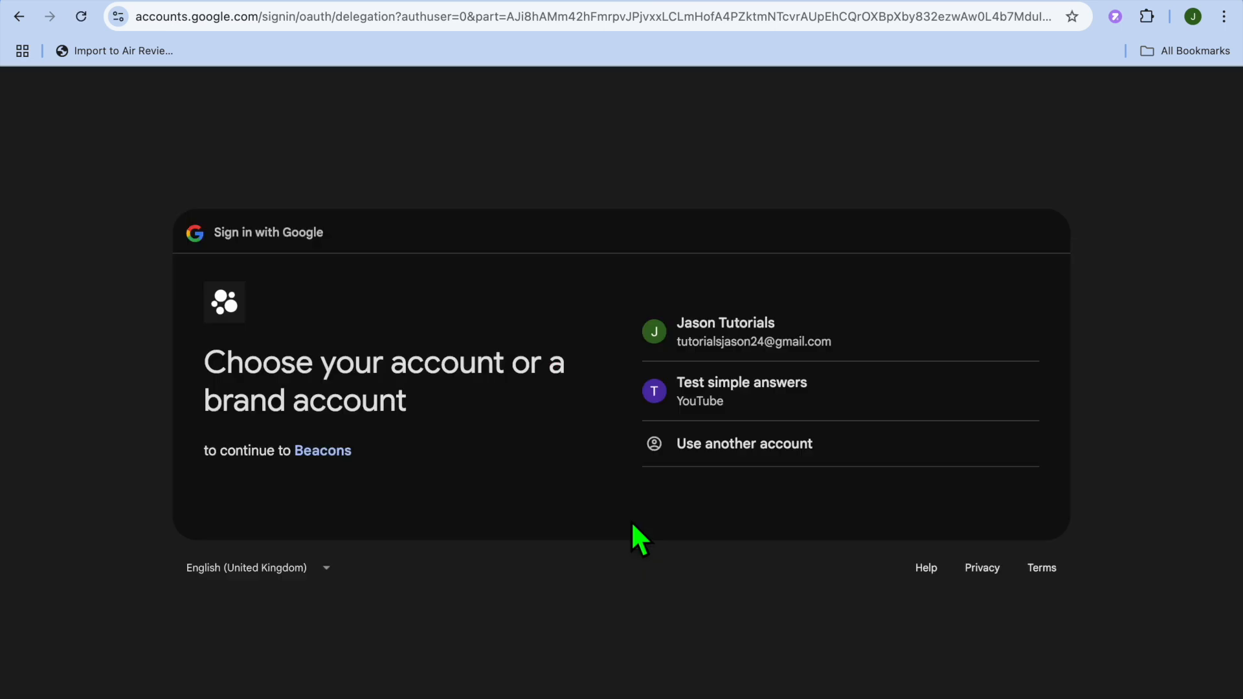
pyautogui.click(724, 332)
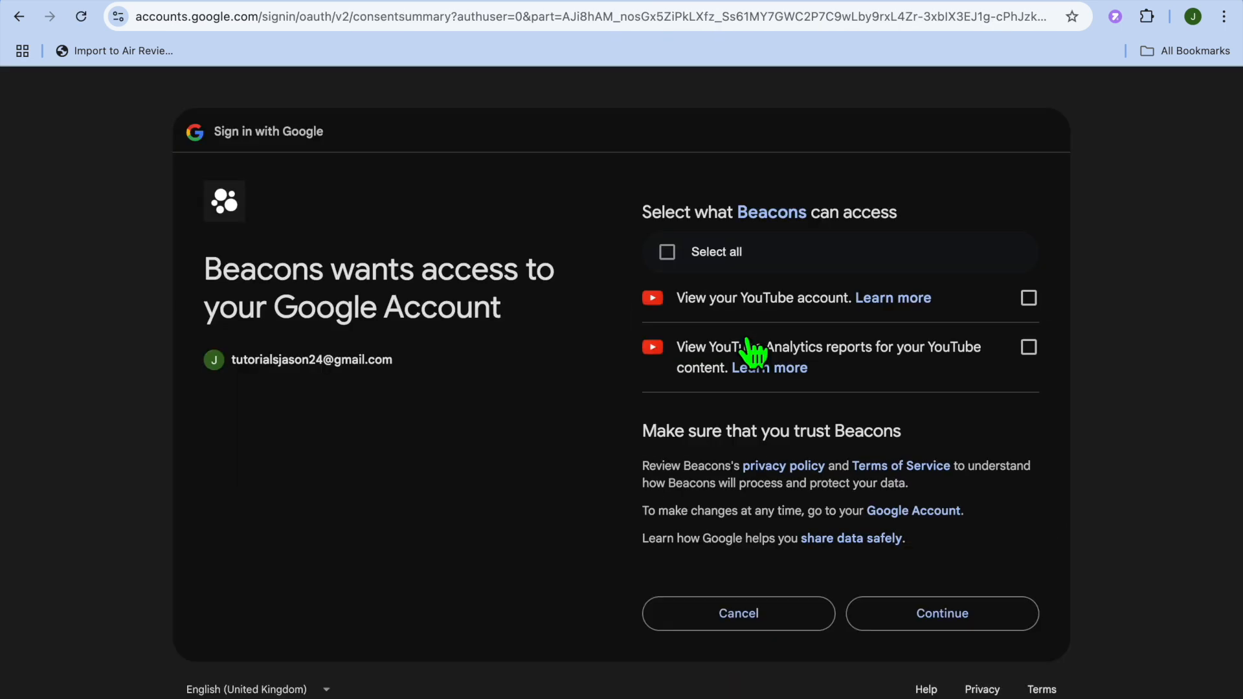
pyautogui.click(667, 251)
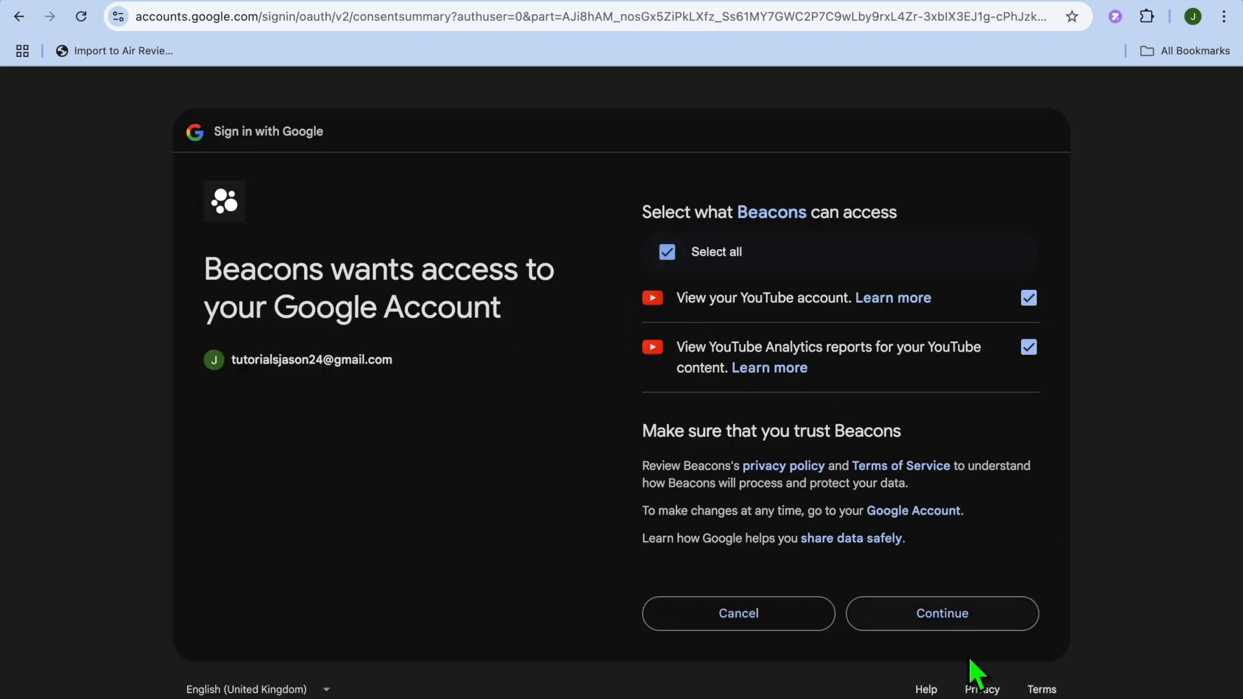
pyautogui.click(942, 613)
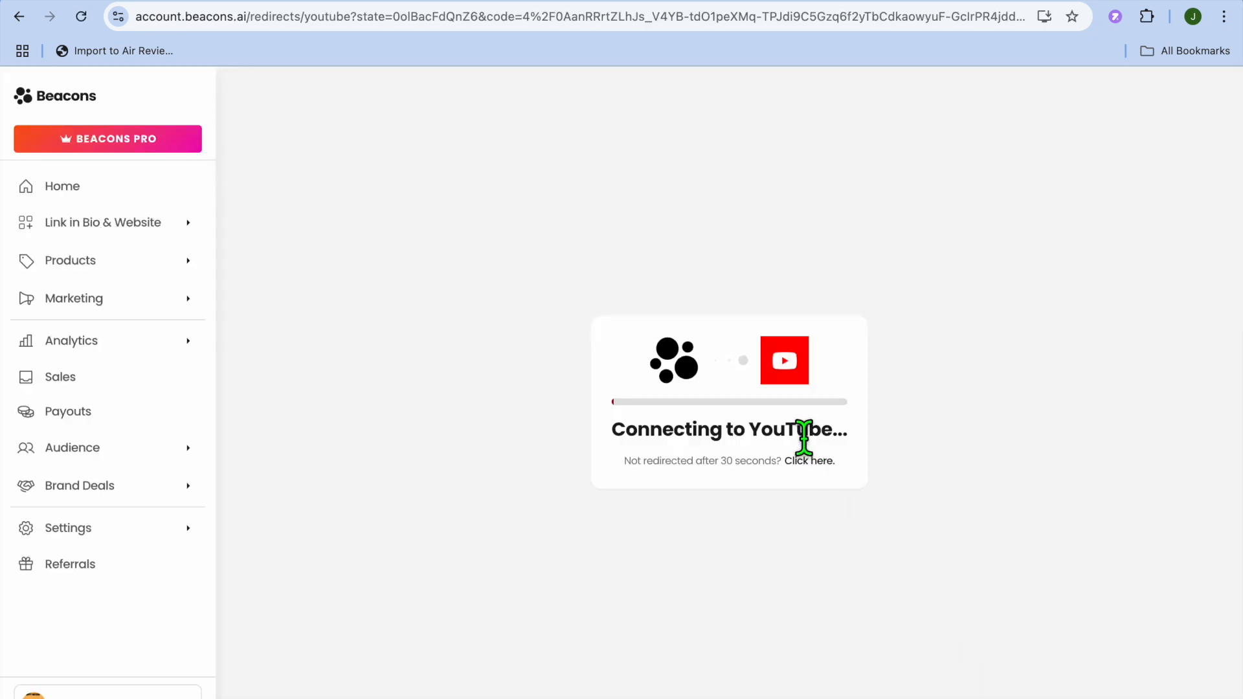
# Wait for the redirect to Socials showing the YouTube channel as Authenticated.
pyautogui.click(810, 461)
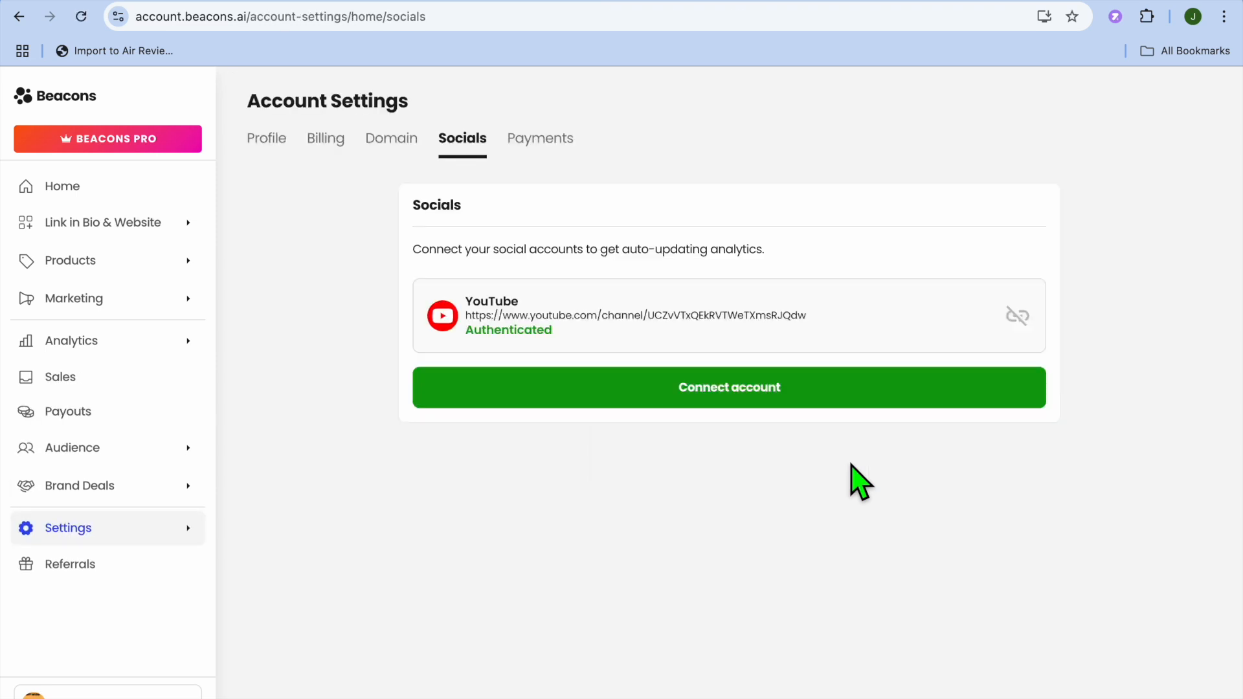
pyautogui.click(727, 388)
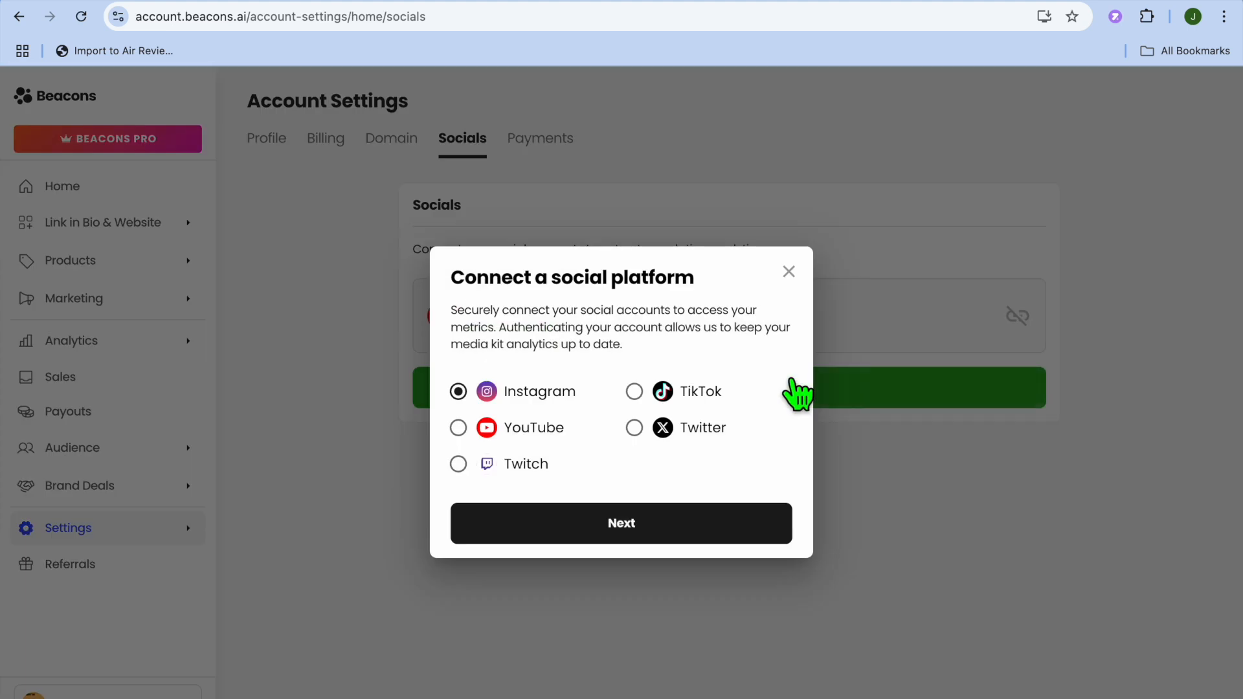
pyautogui.moveTo(702, 476)
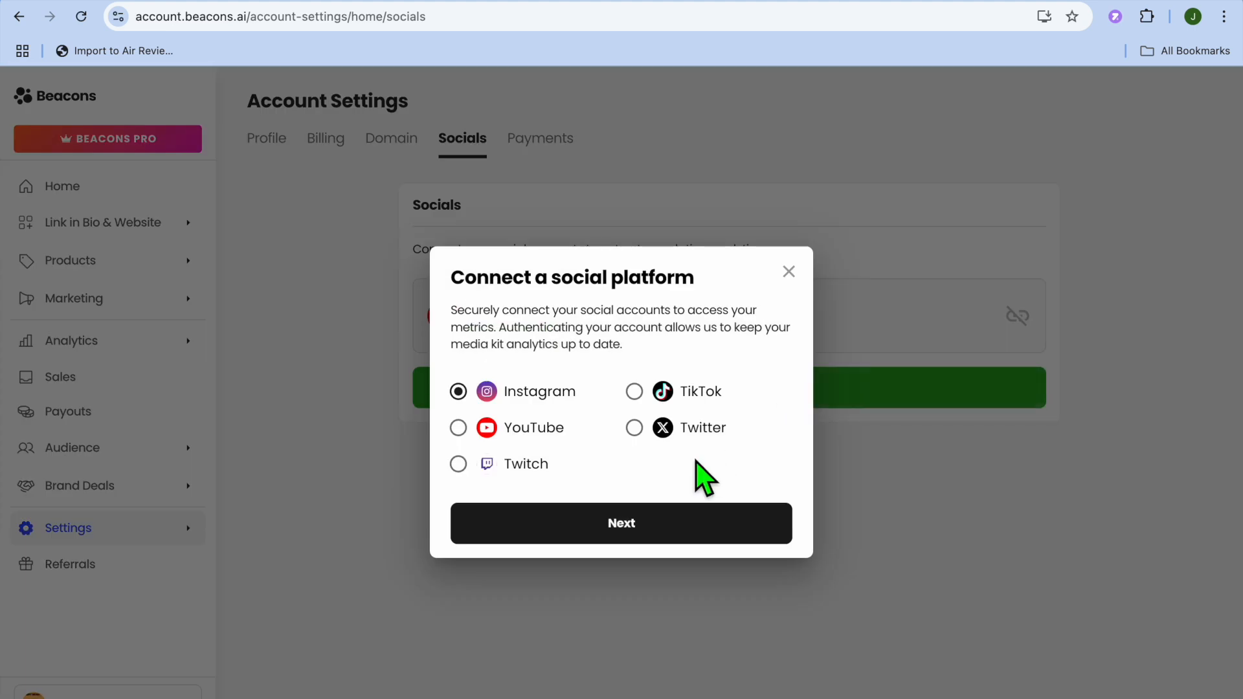
pyautogui.moveTo(767, 359)
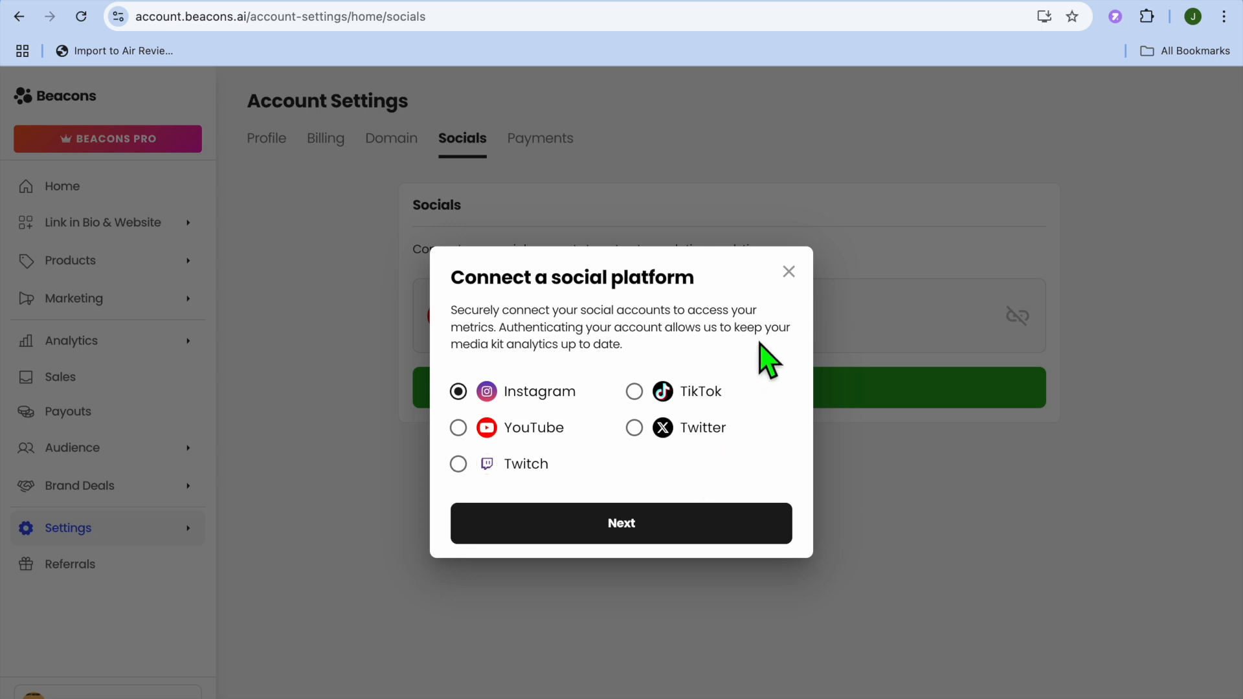
pyautogui.moveTo(787, 271)
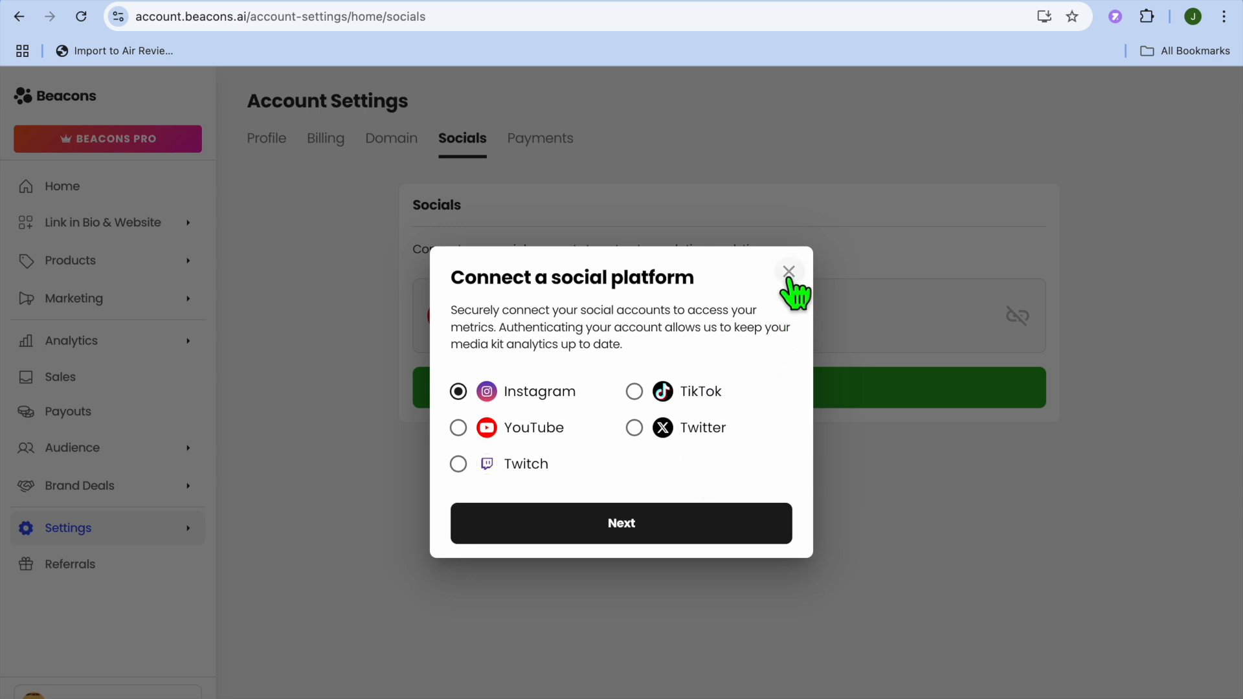
pyautogui.click(788, 271)
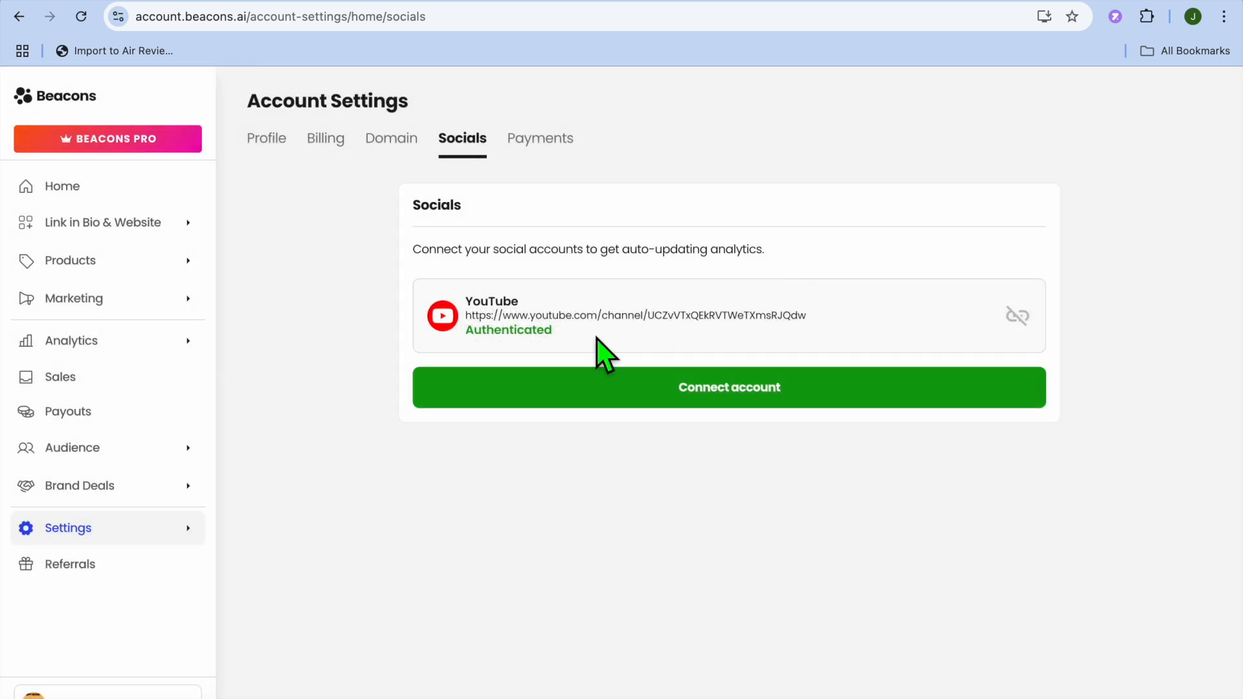
pyautogui.moveTo(300, 428)
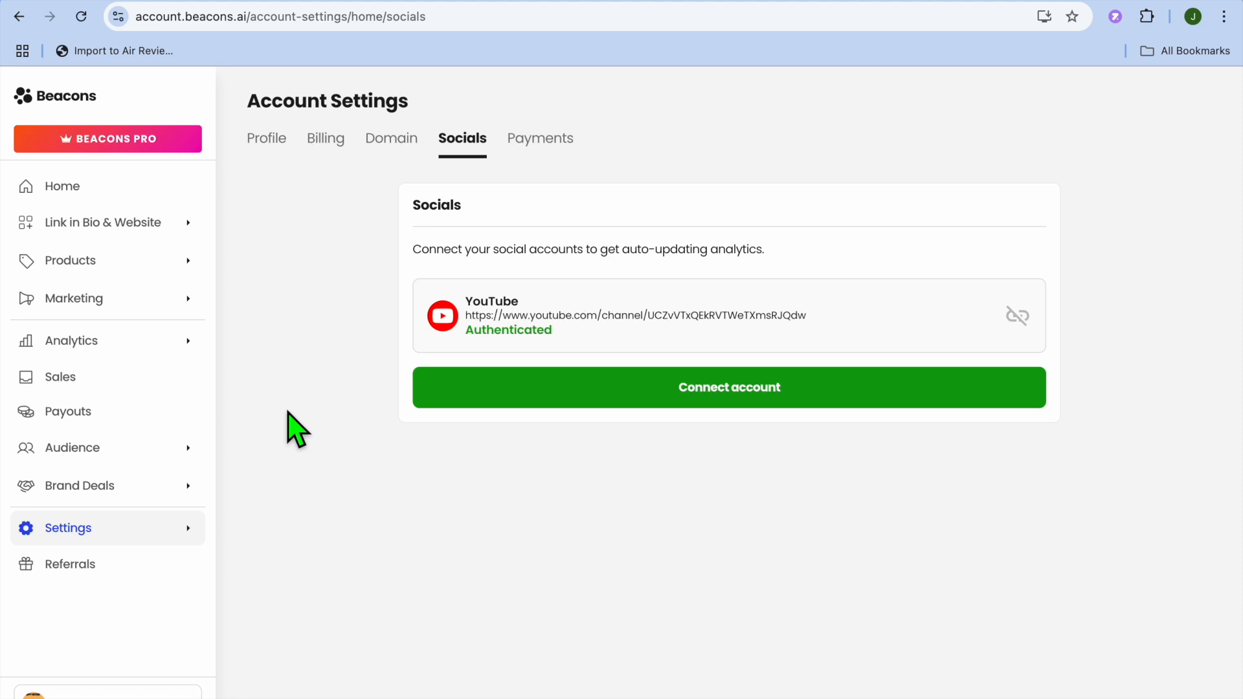
pyautogui.moveTo(603, 502)
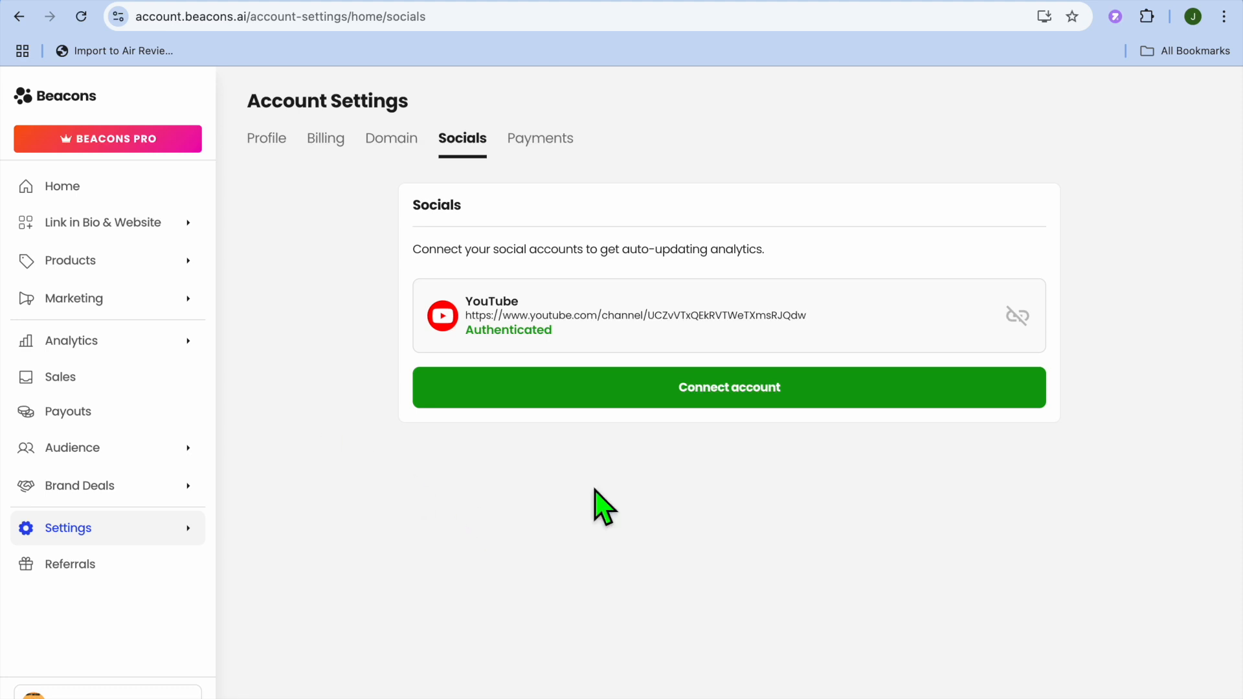